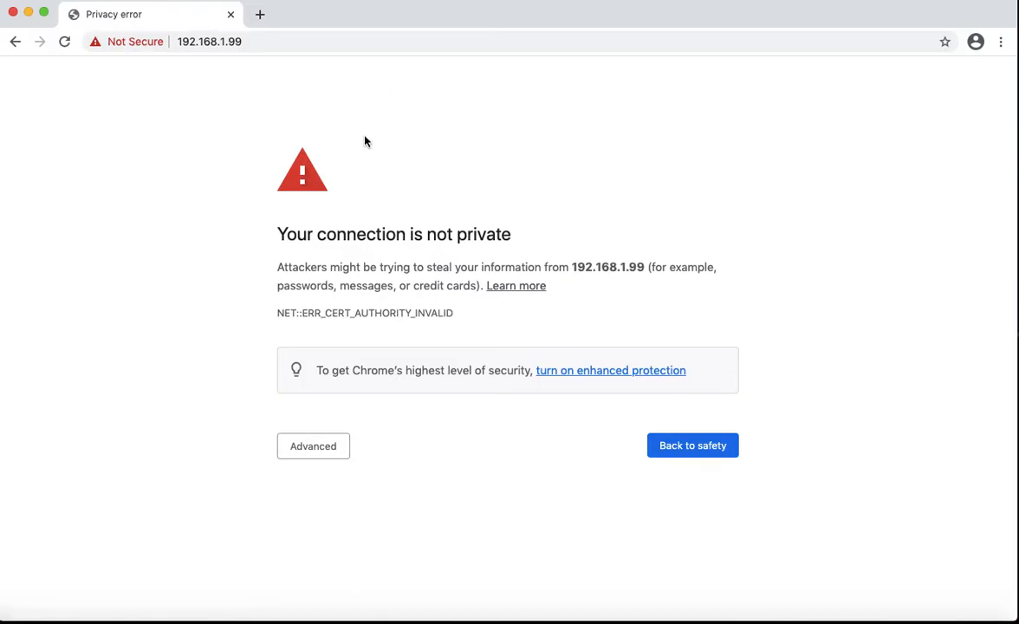
- Bypass Chrome's certificate warning for 192.168.1.99 and log in to the FortiGate as admin
left_click(312, 445)
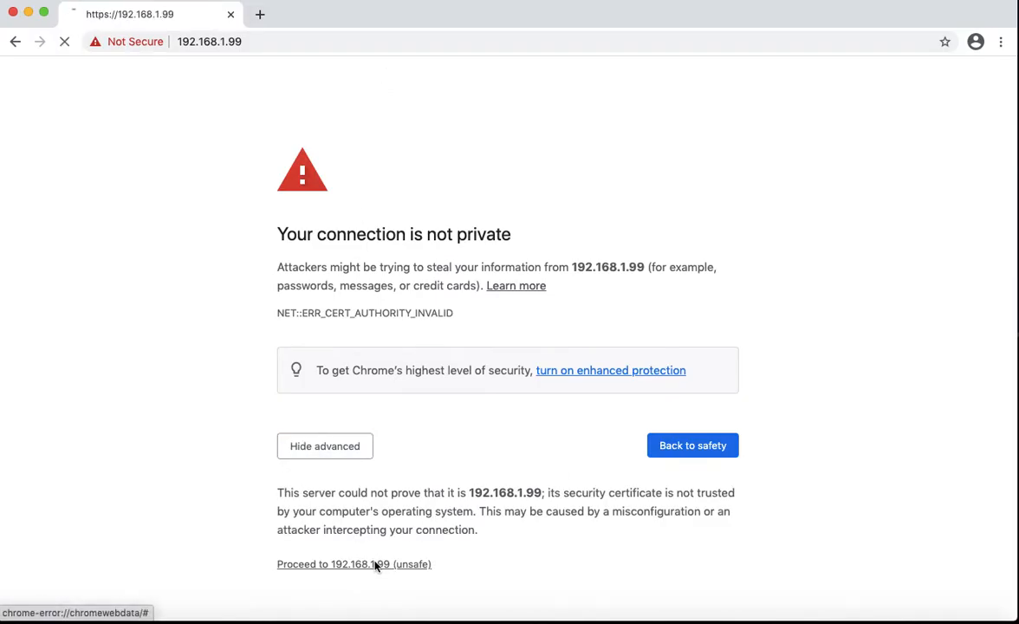
left_click(354, 565)
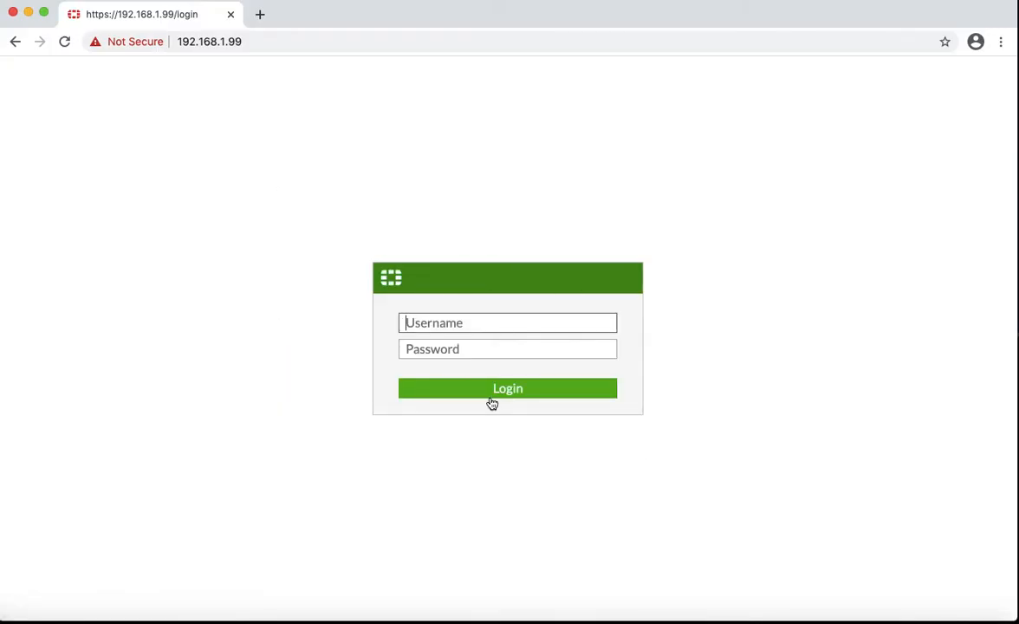
type("admin")
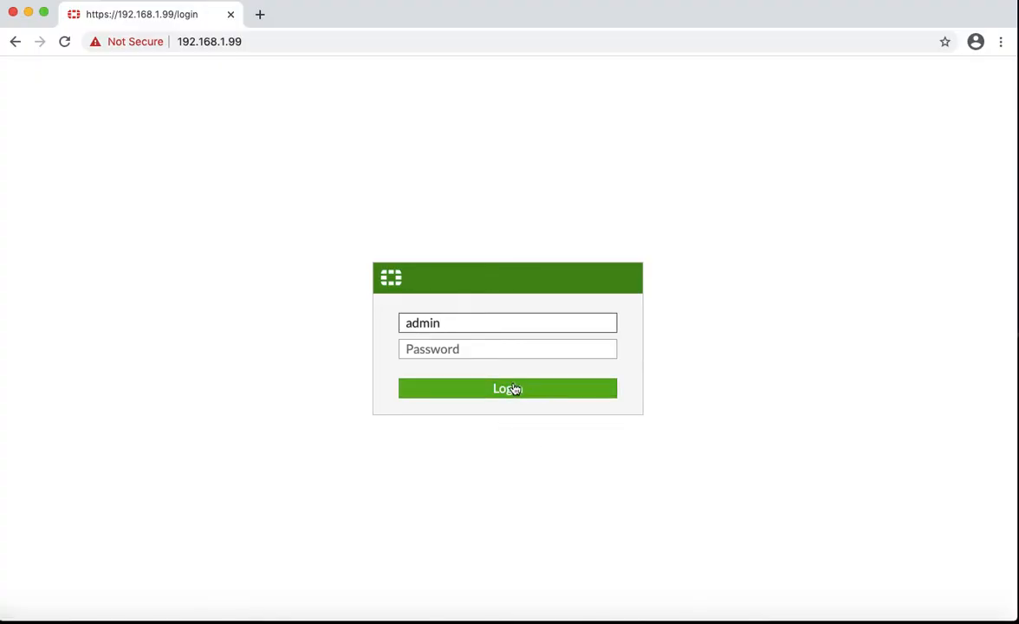
left_click(508, 388)
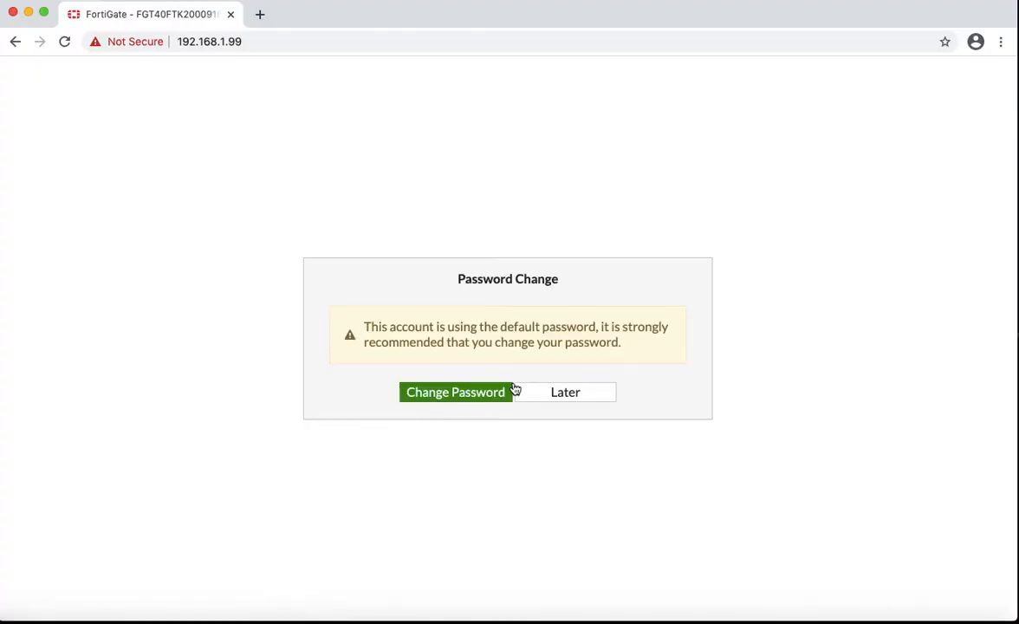
- Replace the default admin password with a new one and confirm it
left_click(454, 392)
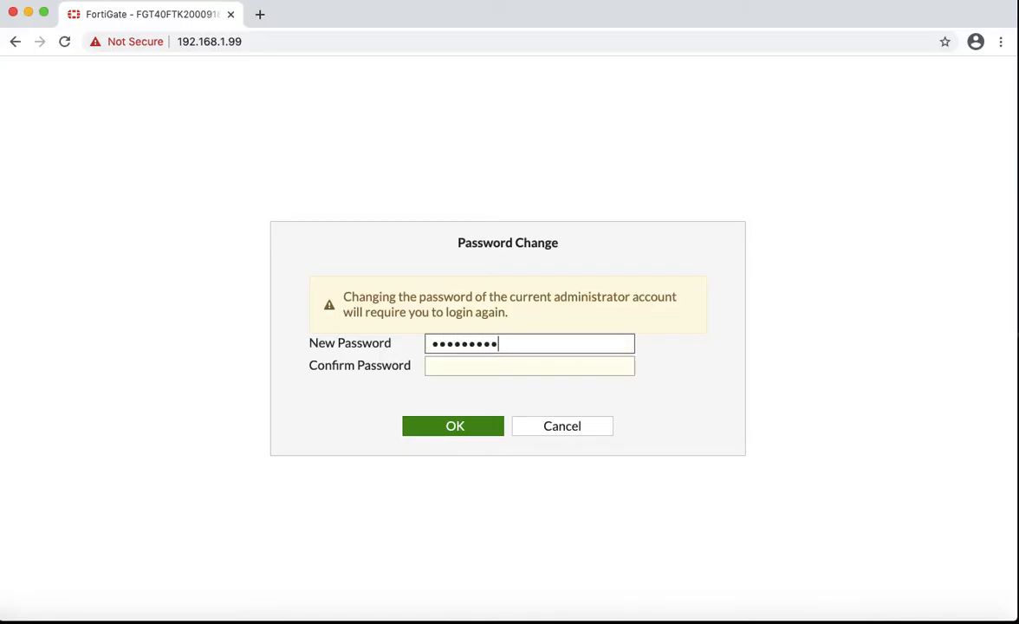
type("•••••")
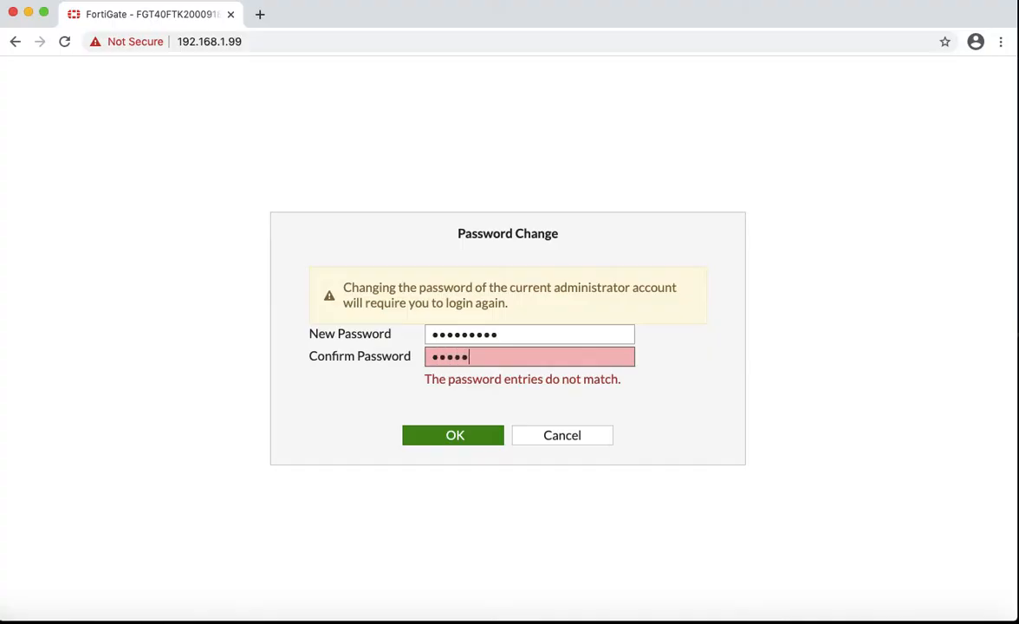
type("•••")
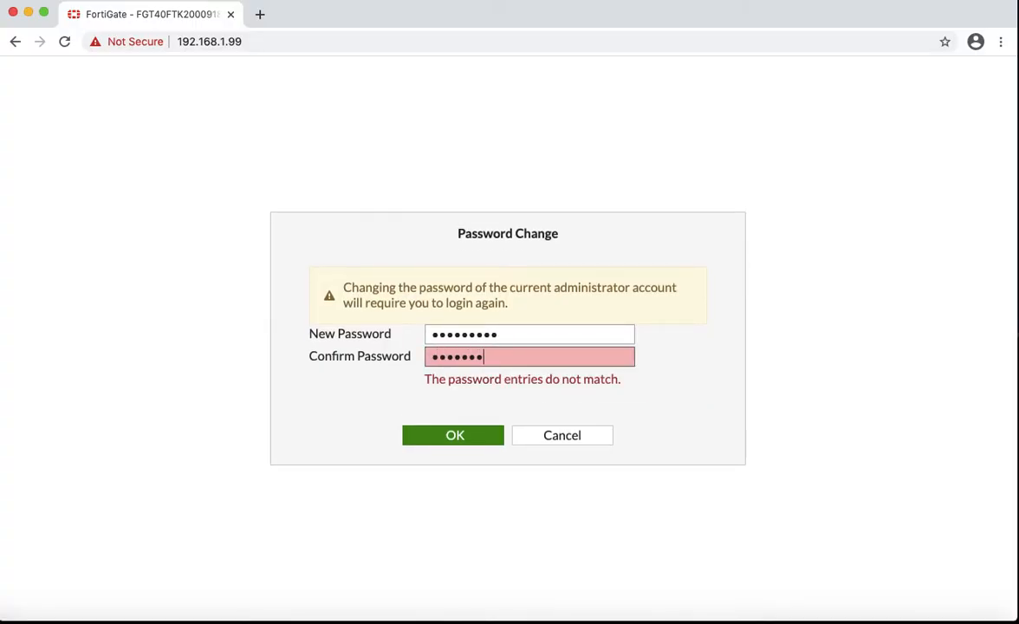
left_click(454, 435)
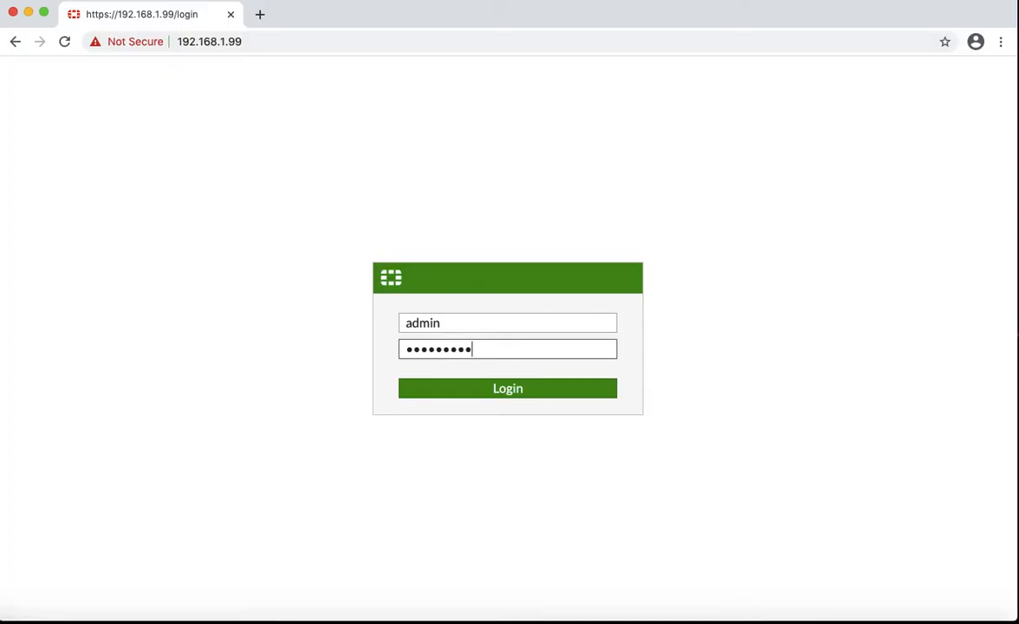
- Log in with the new password and go to Network > Interfaces
left_click(507, 389)
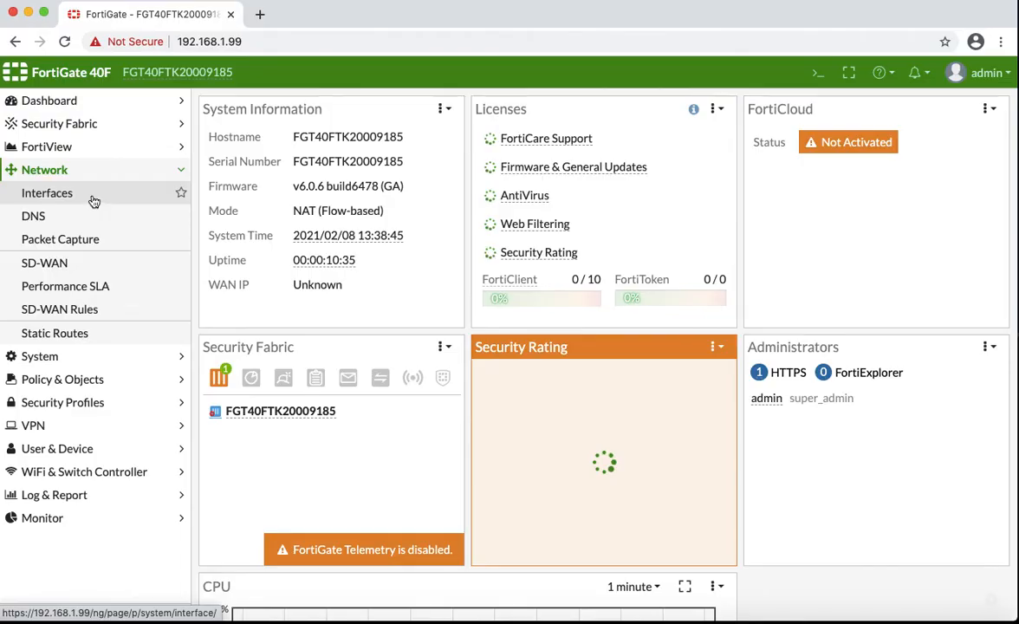
left_click(47, 192)
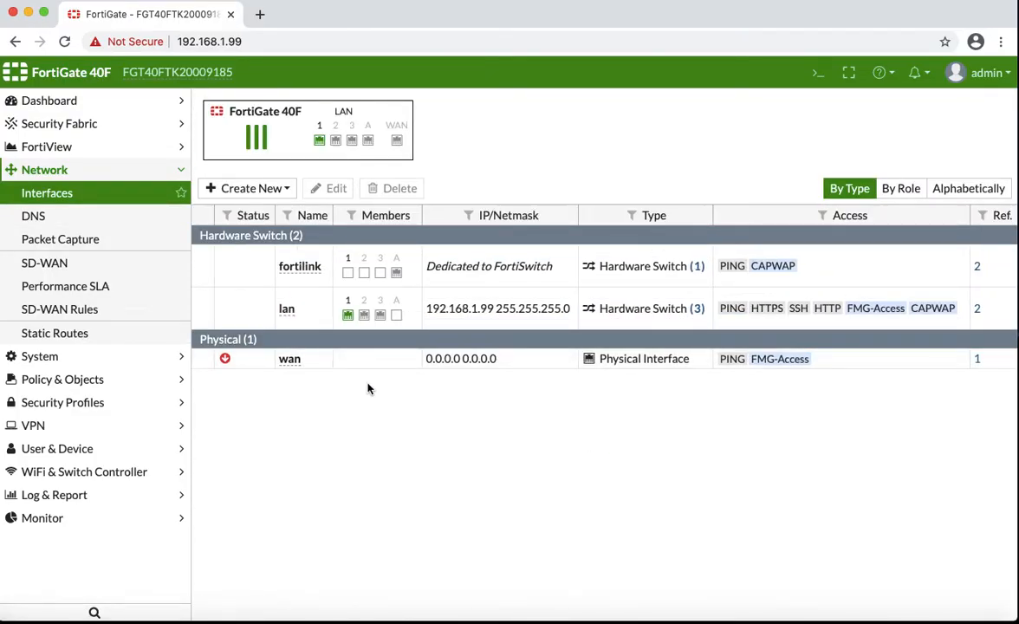
mouse_move(422, 308)
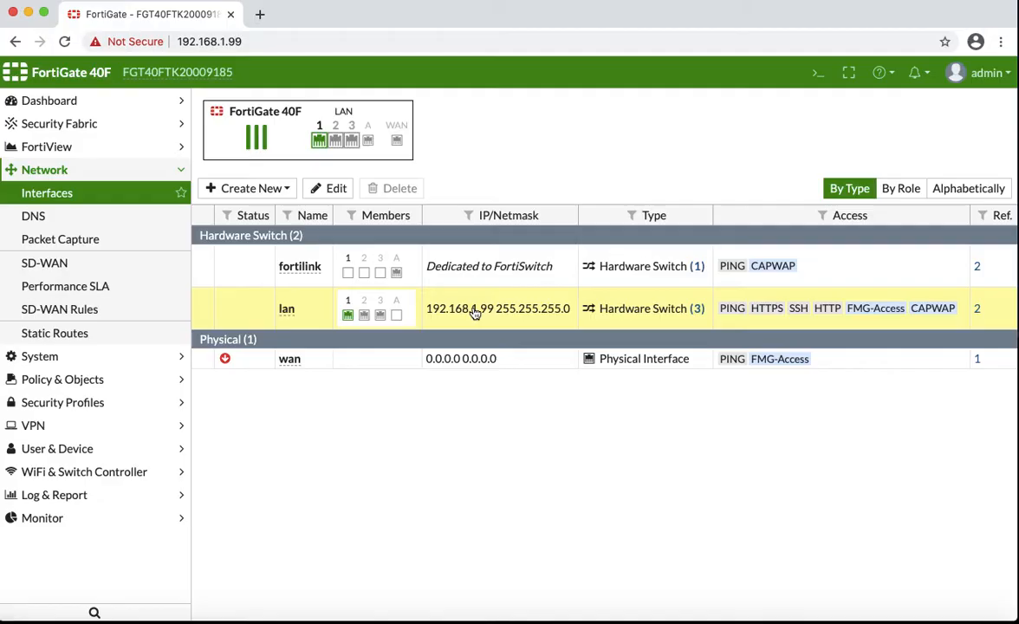
mouse_move(477, 321)
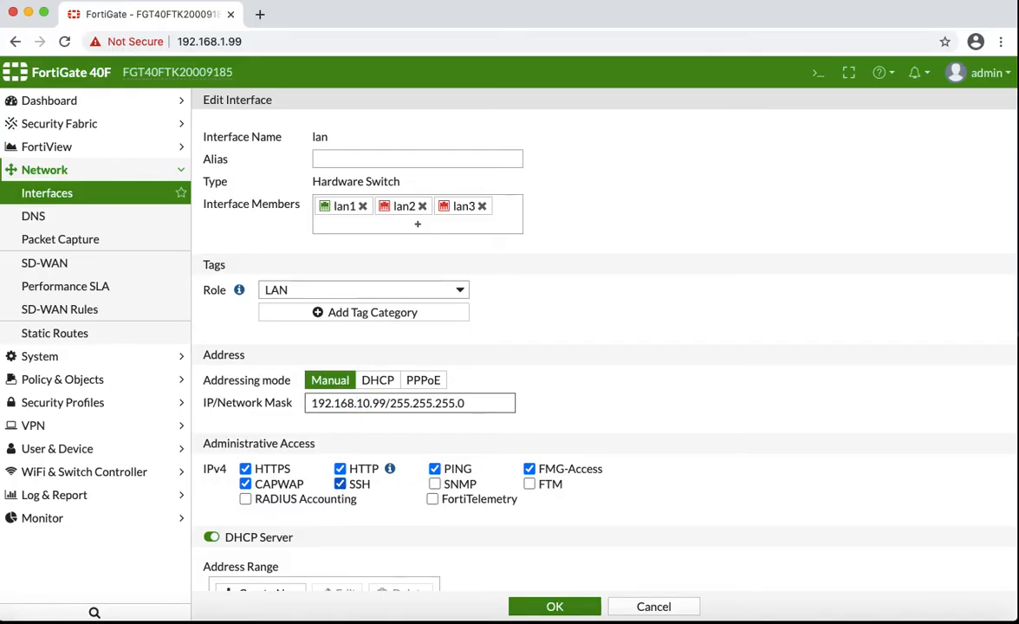
mouse_move(655, 377)
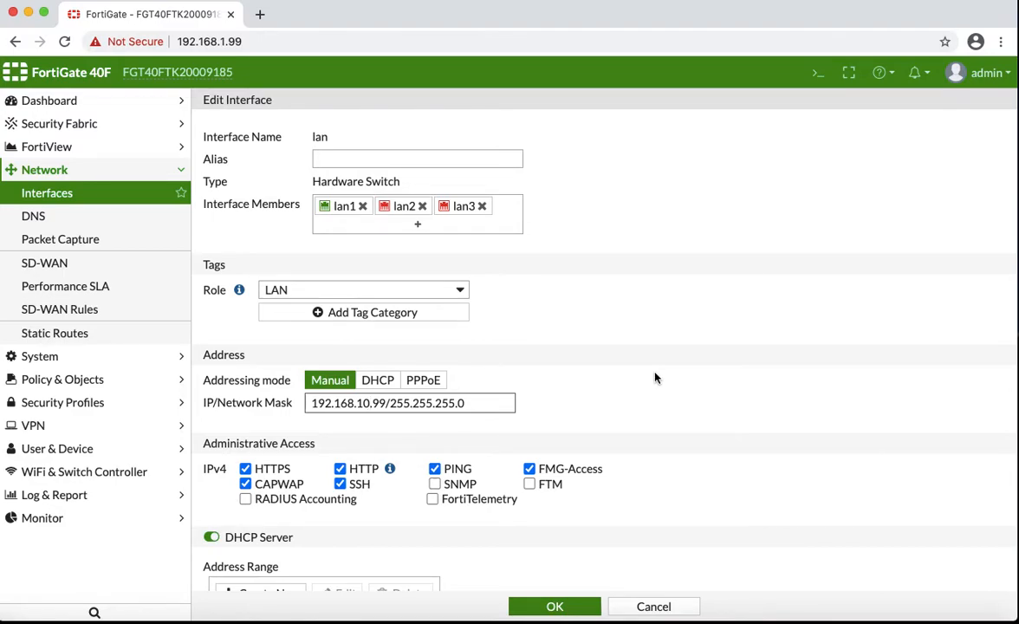
- In the lan interface editor, change the DHCP range starting IP to 192.168.10.10
scroll("down", 3)
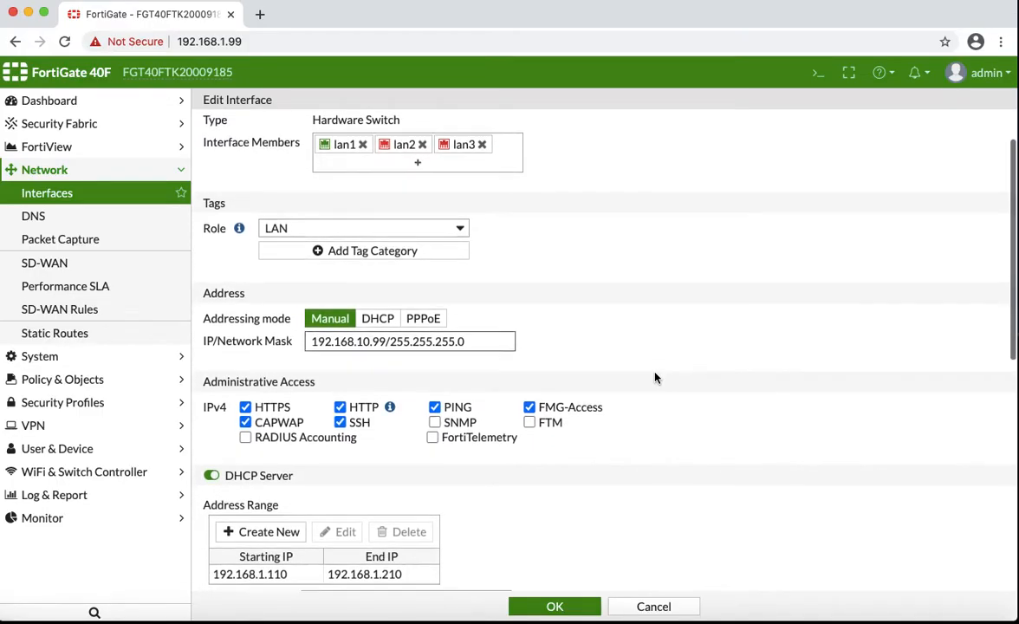
scroll("down", 3)
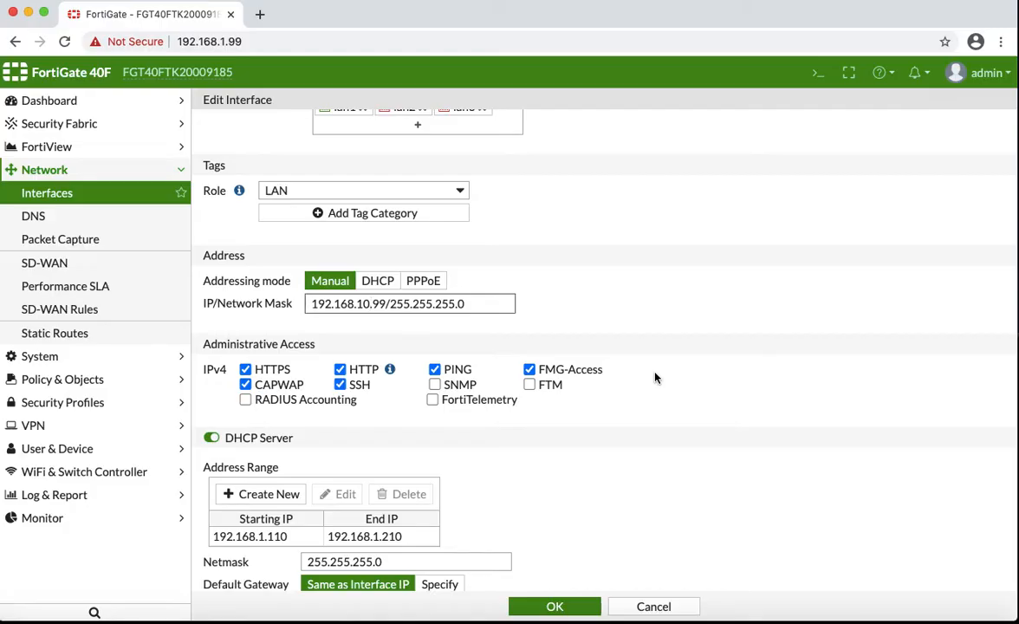
mouse_move(655, 374)
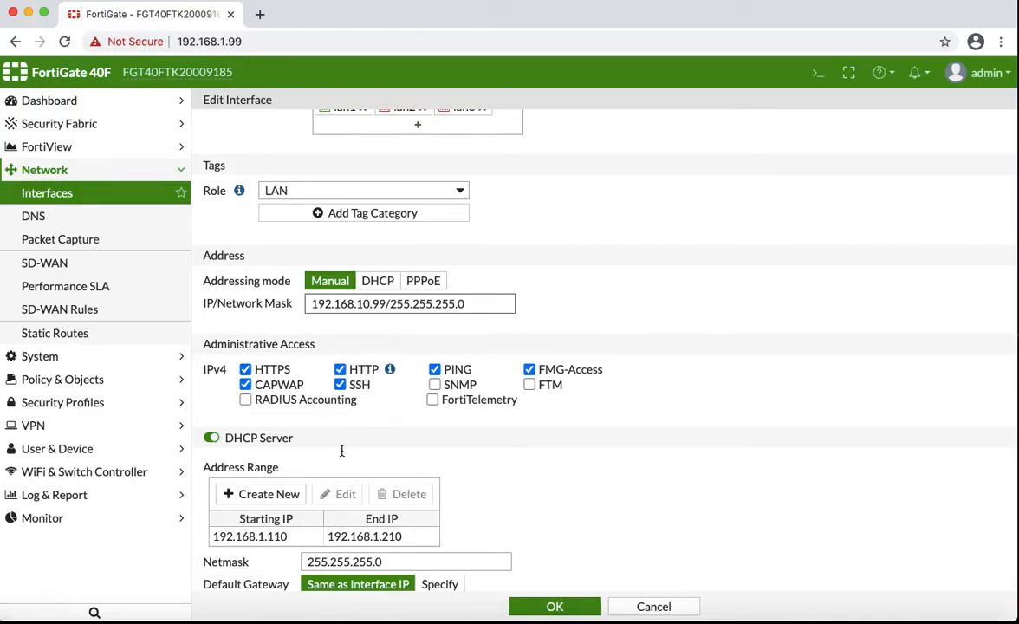
mouse_move(487, 454)
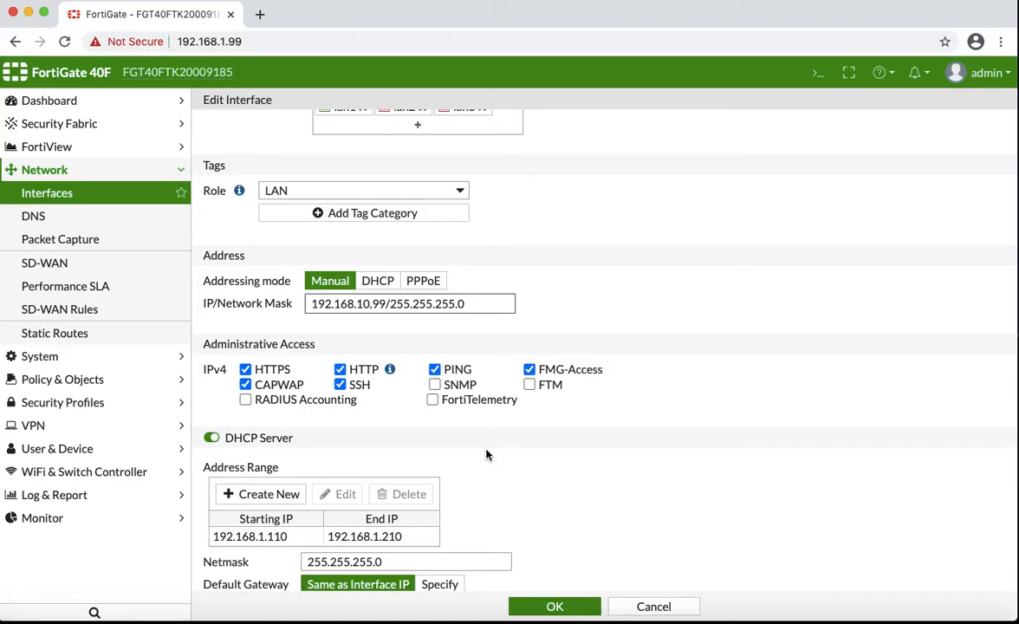
scroll("down", 3)
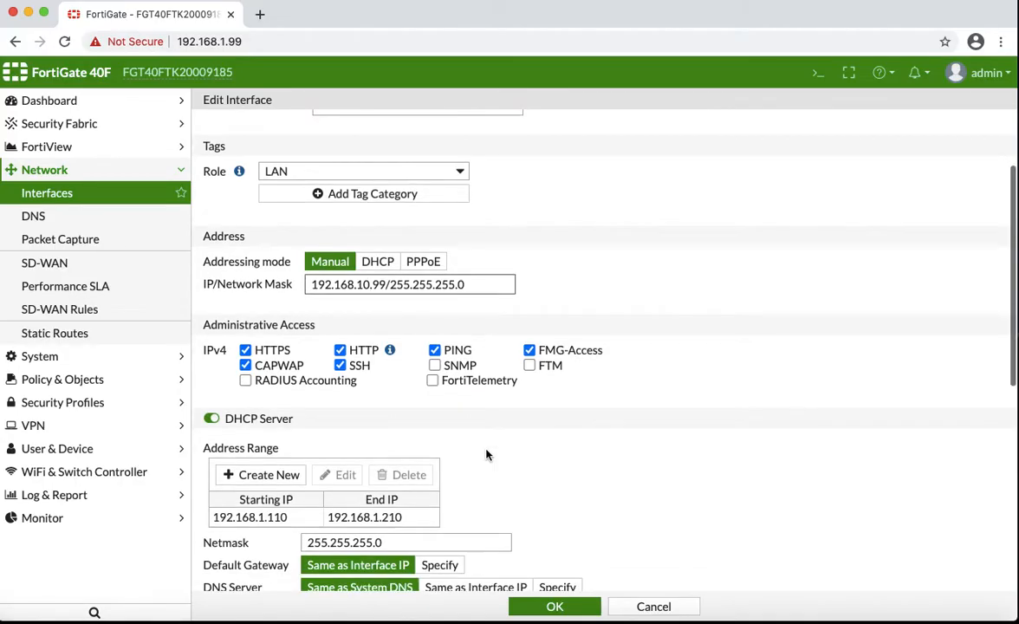
scroll("down", 3)
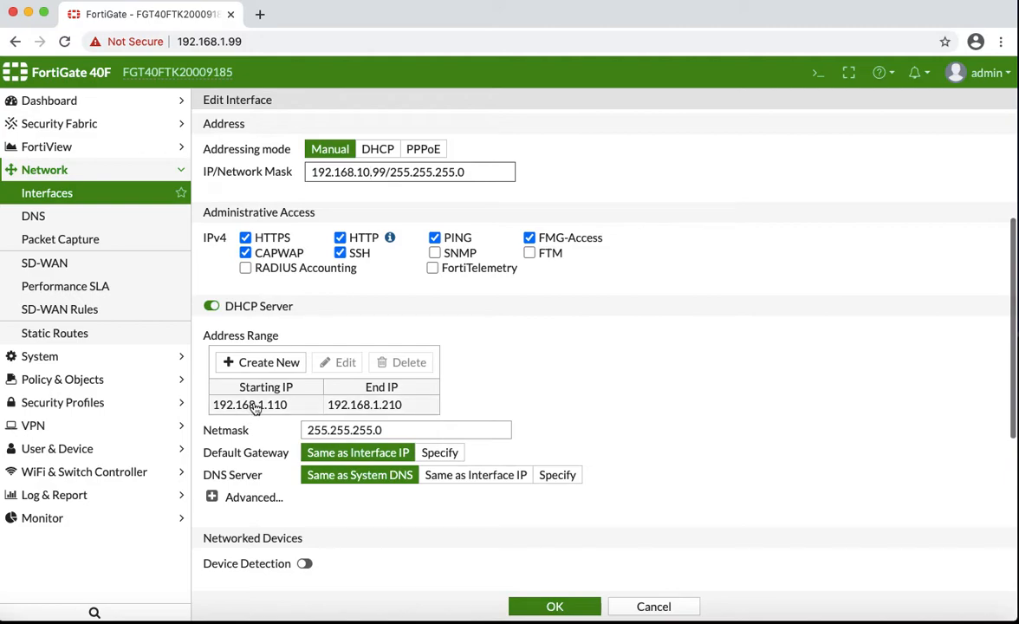
left_click(267, 406)
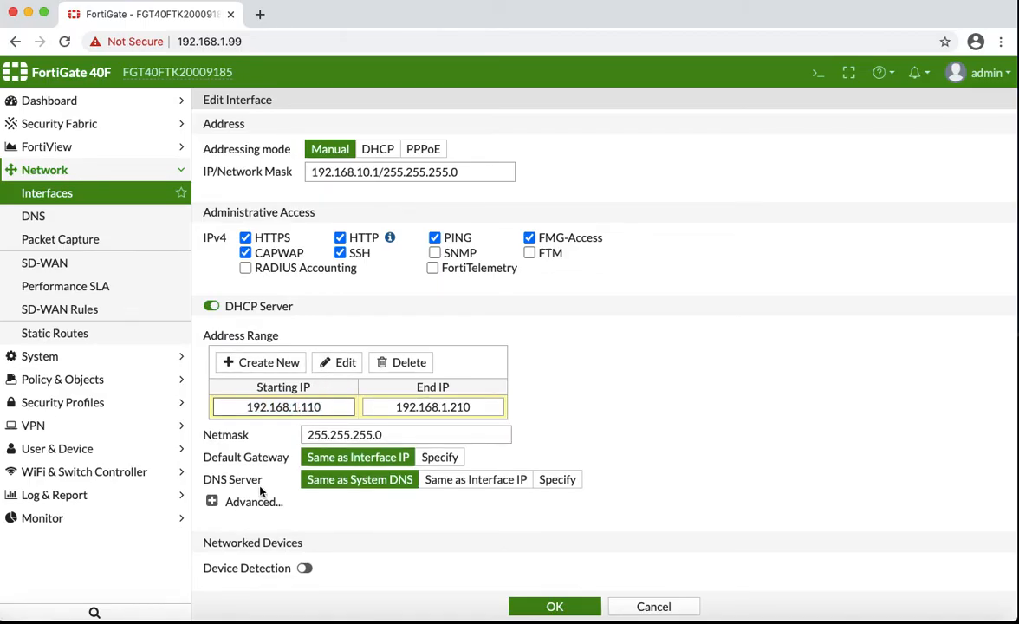
type("192.168.10.110")
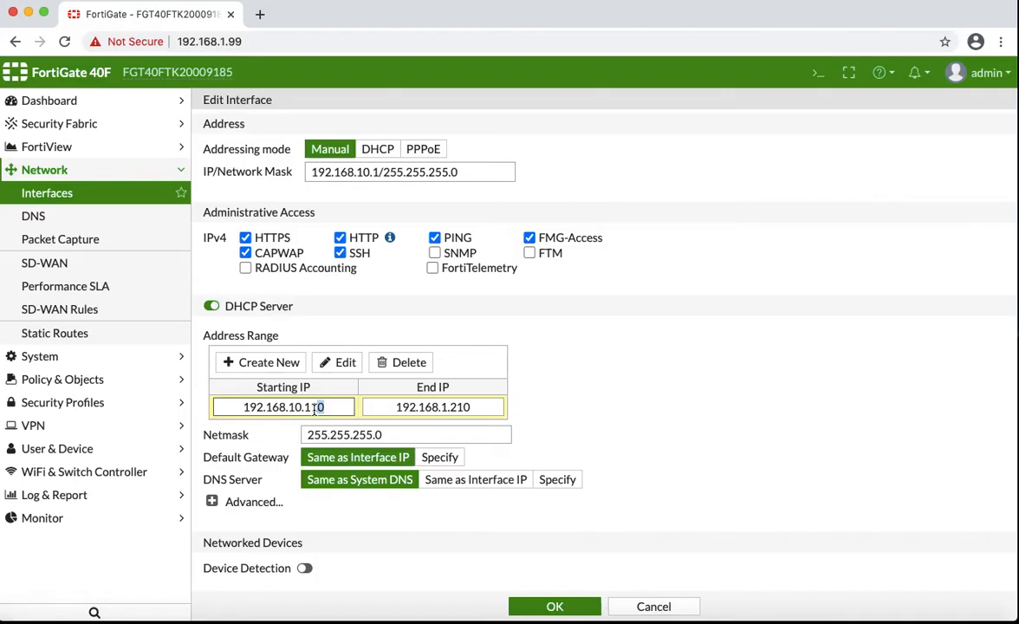
key("Backspace")
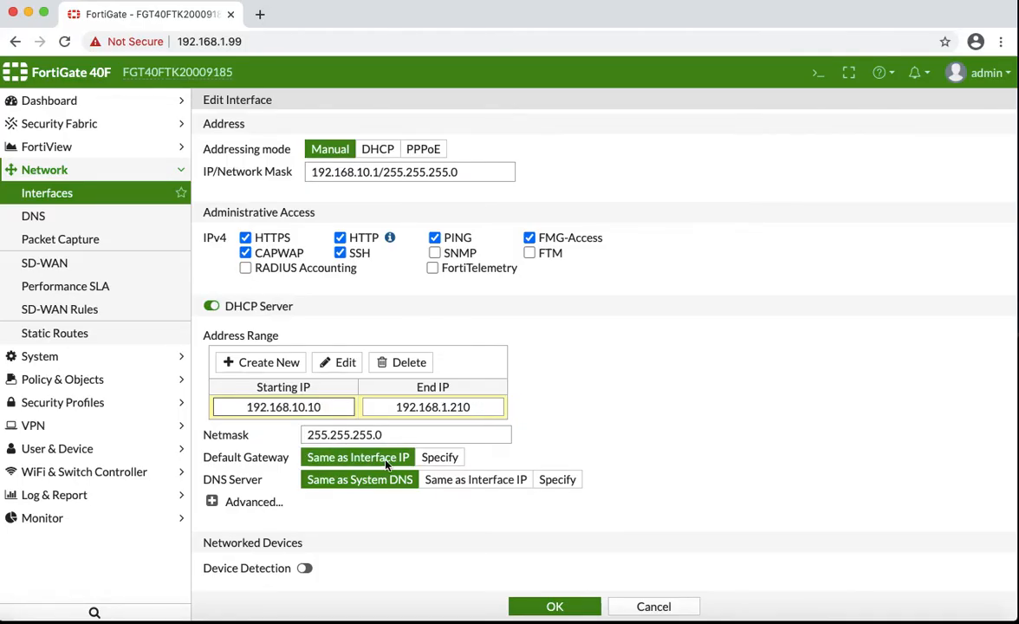
scroll("down", 3)
type("0")
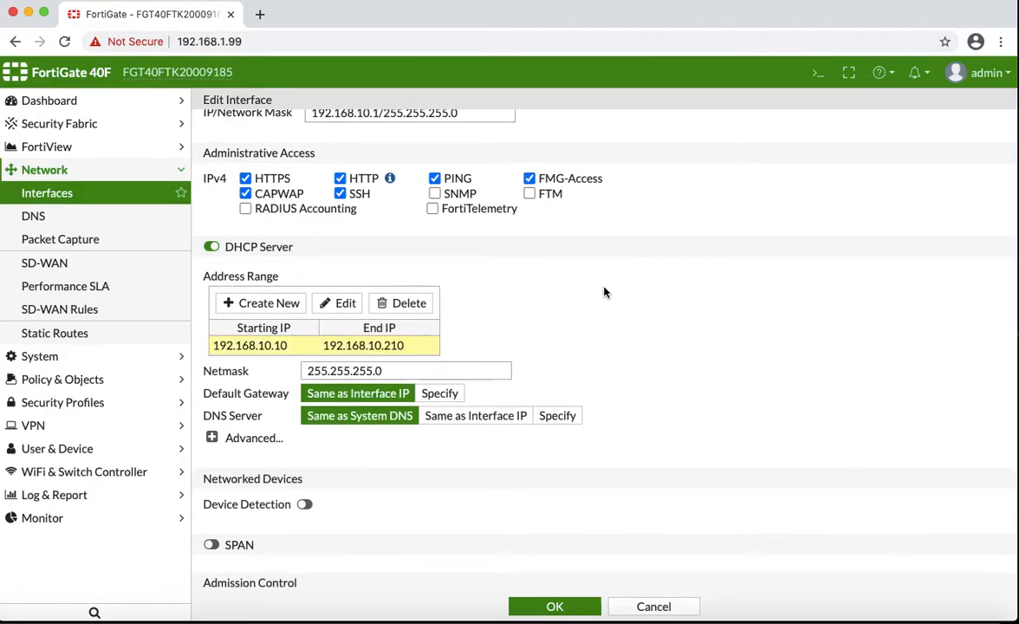
scroll("down", 3)
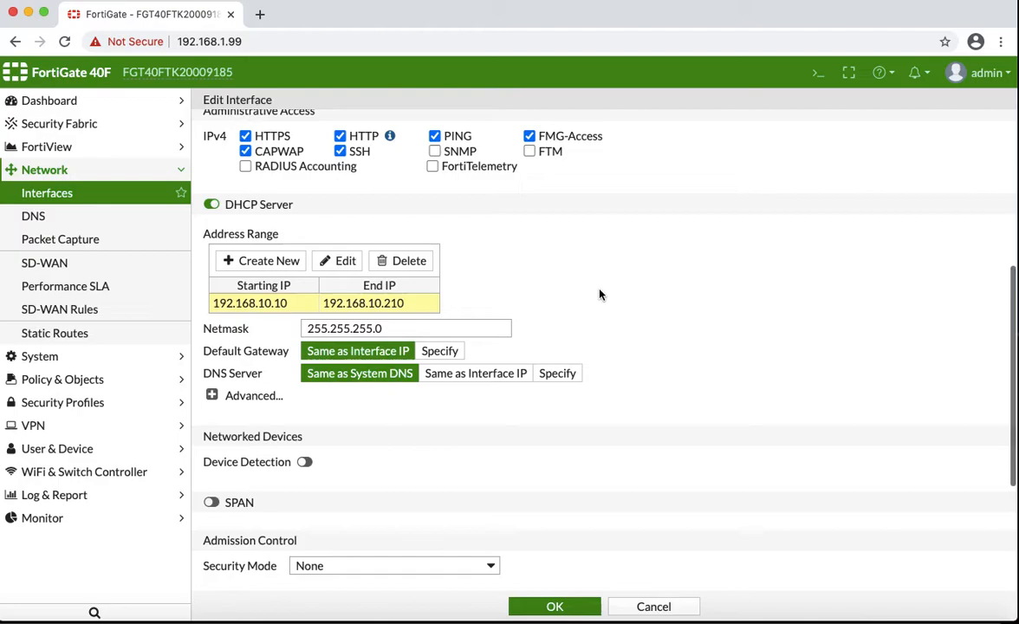
scroll("down", 3)
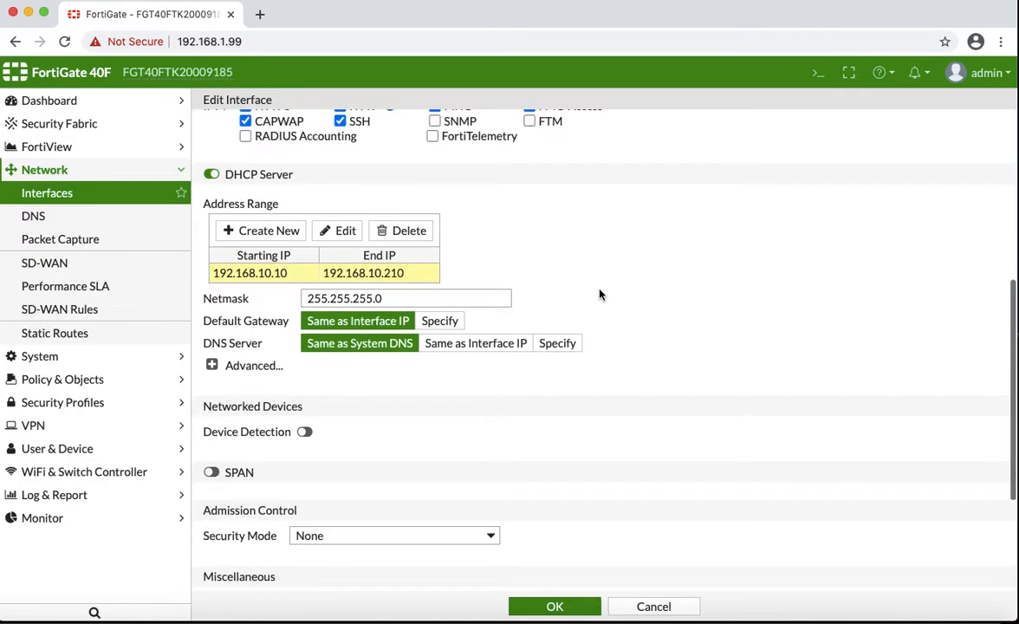
scroll("down", 3)
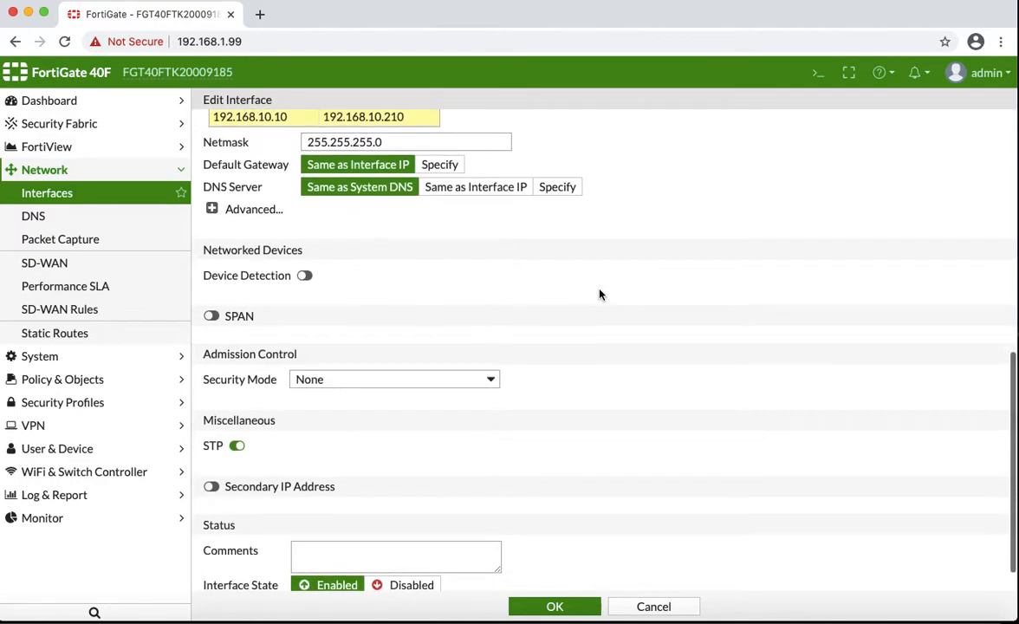
scroll("down", 3)
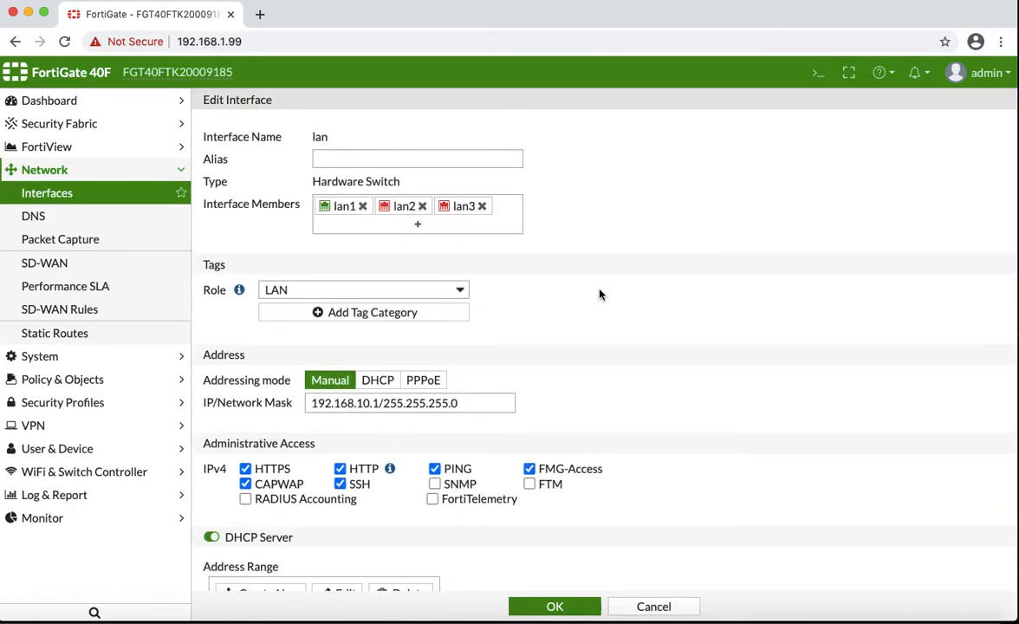
mouse_move(482, 256)
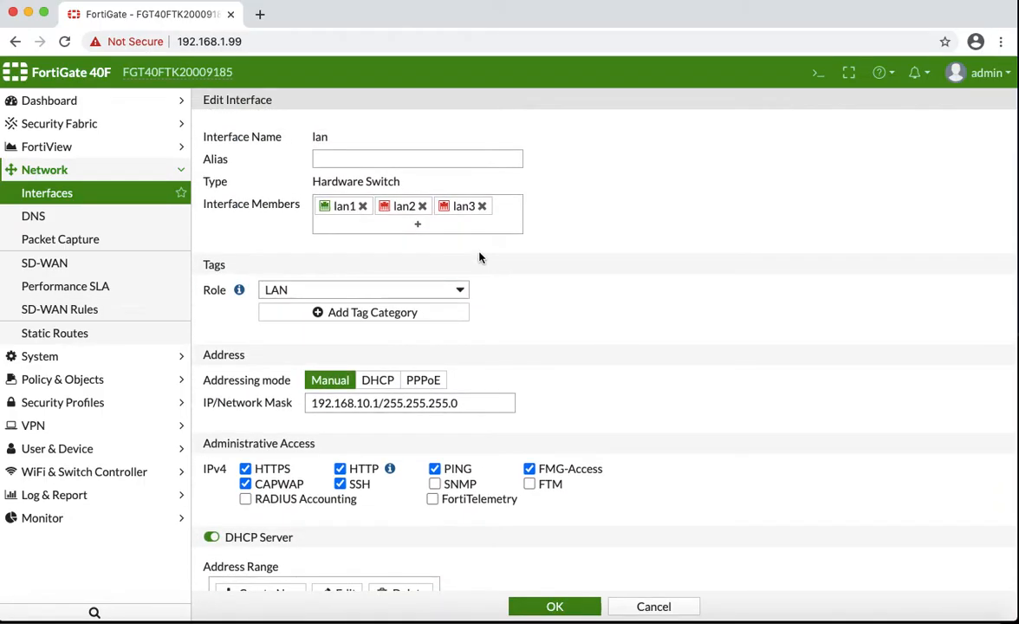
- Keep lan1–lan3 as interface members, restoring lan2 to the member list
left_click(423, 205)
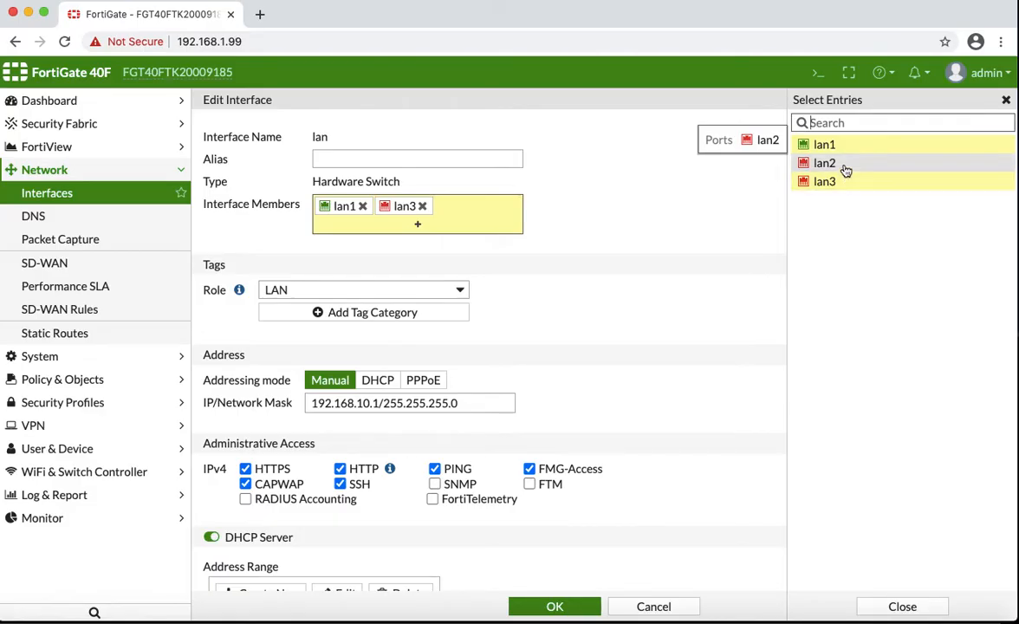
left_click(825, 180)
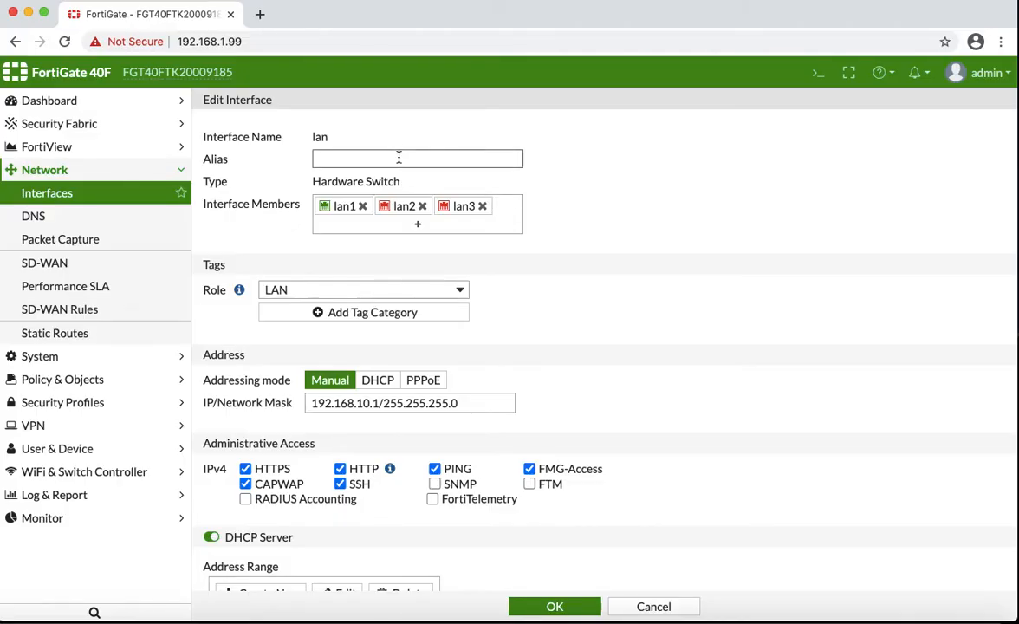
- Set the lan interface alias to LocalLanNetwork and save the interface with OK
type("LocalLan")
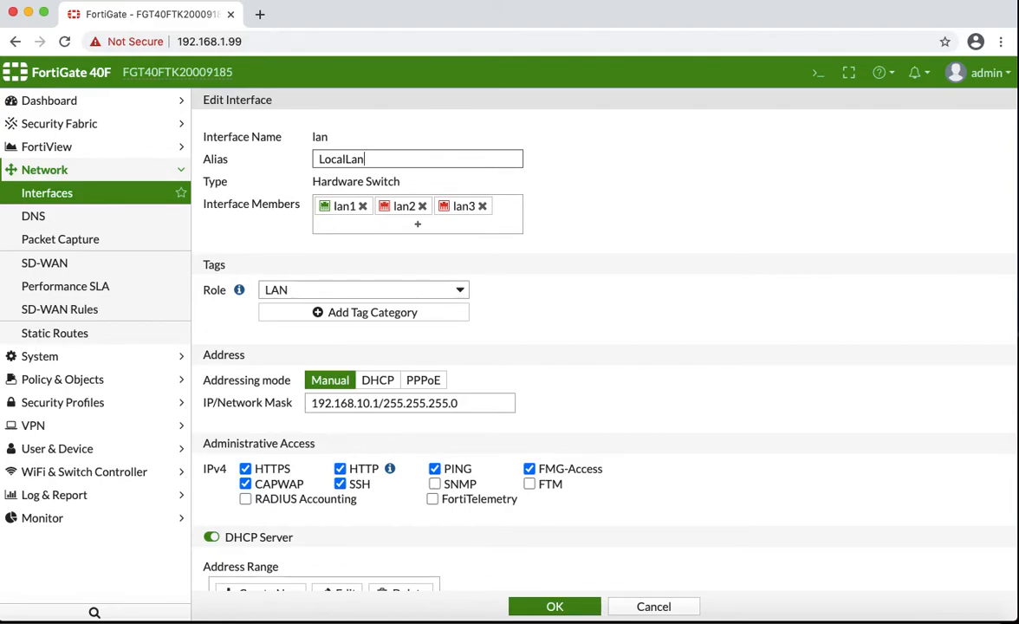
type("Net")
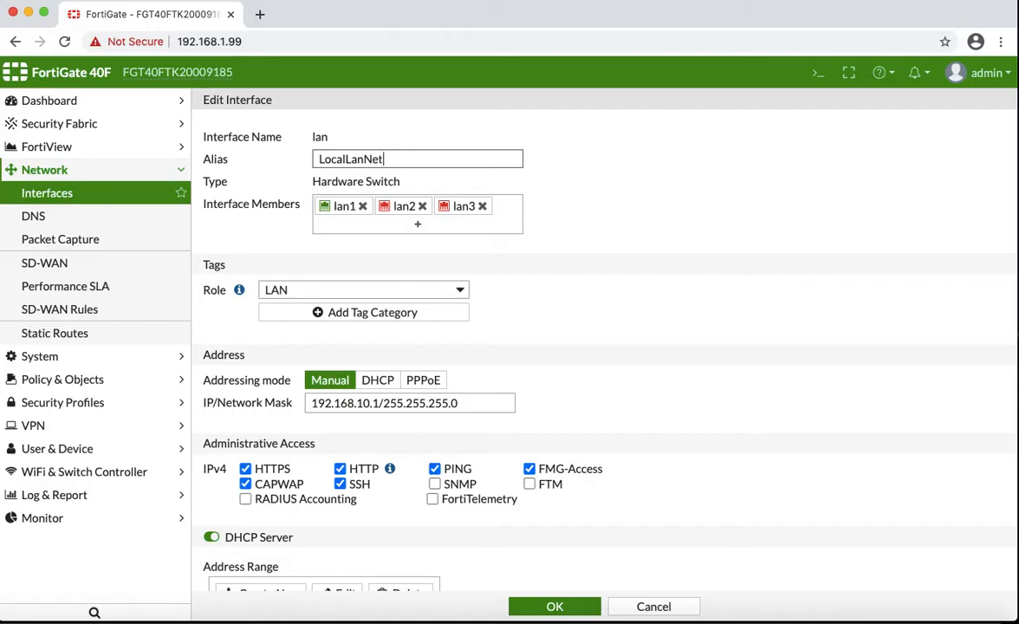
type("work")
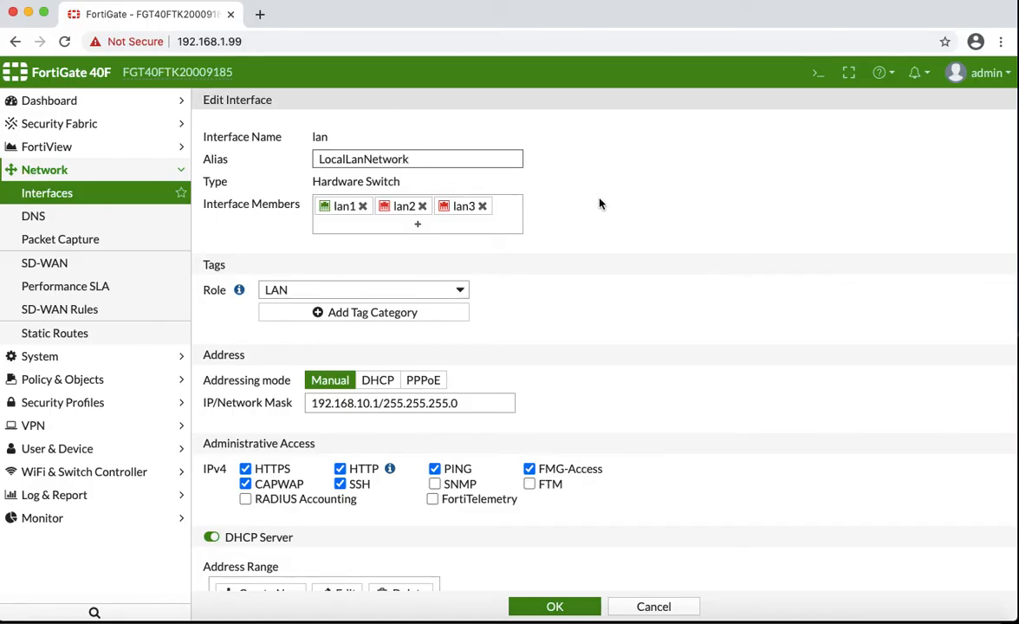
scroll("down", 3)
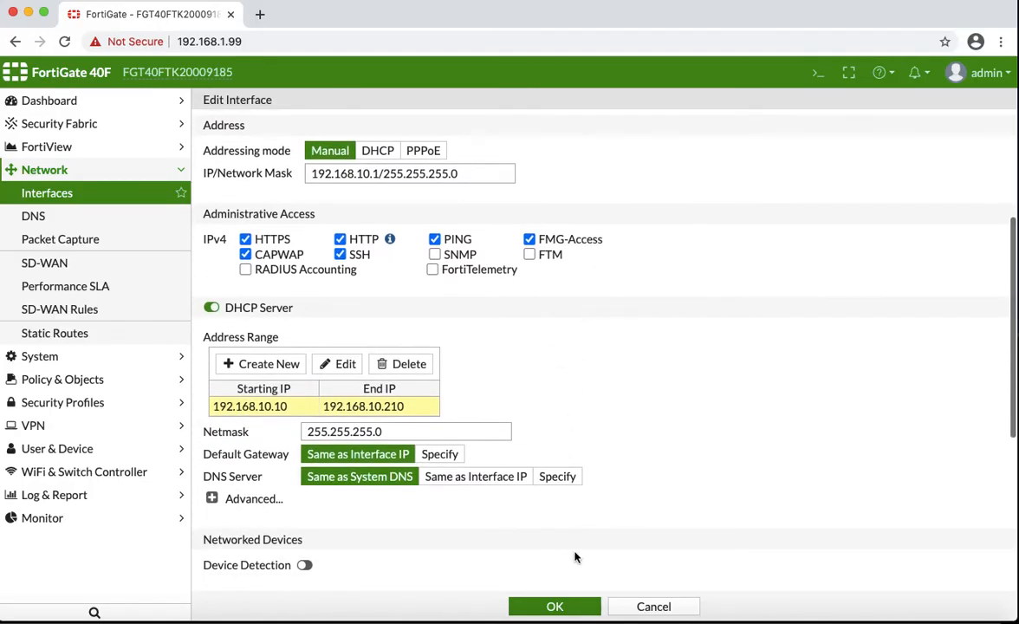
left_click(554, 607)
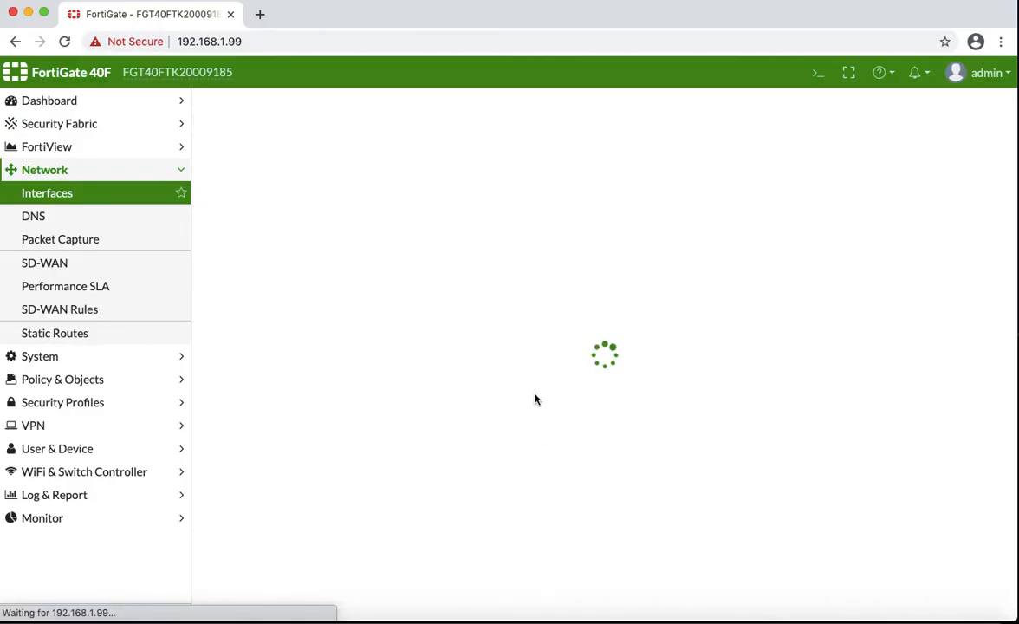
mouse_move(462, 198)
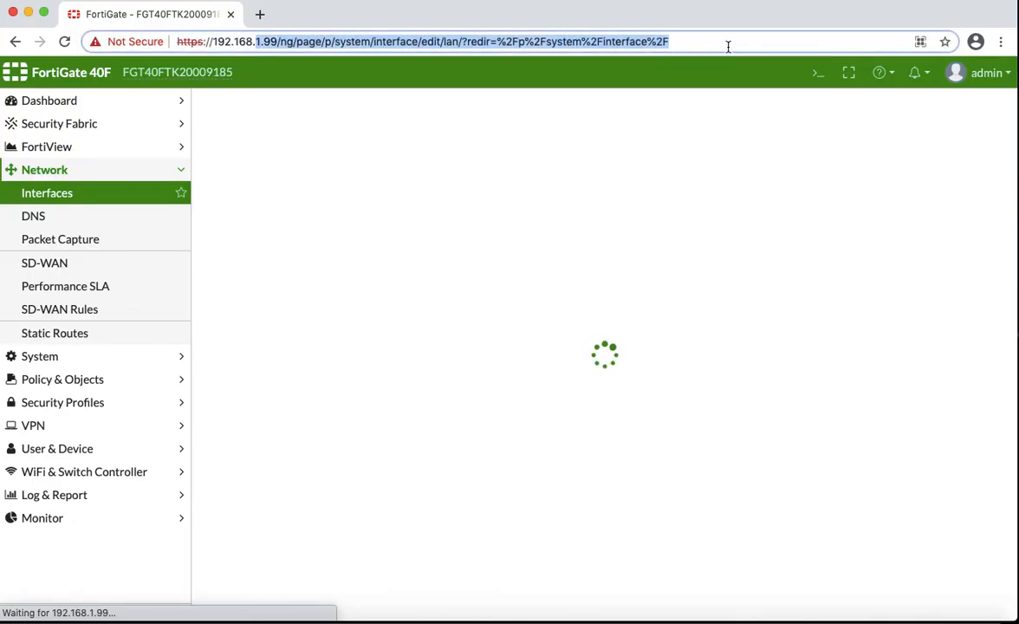
type("https://192.168.10.")
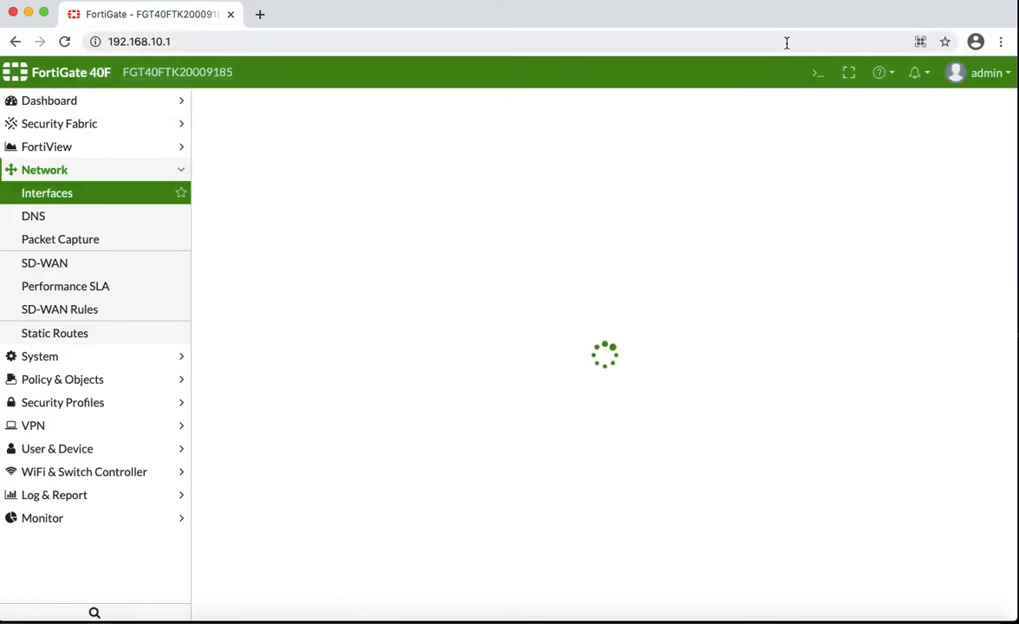
mouse_move(752, 215)
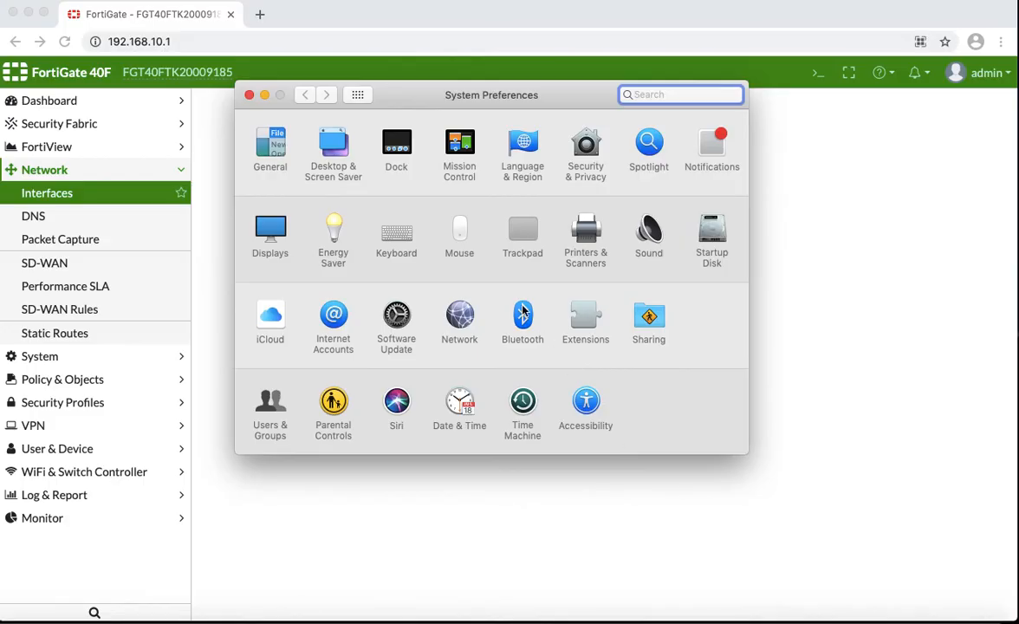
- Show the Mac's Network pane for the Thunderbolt Ethernet connection
left_click(459, 315)
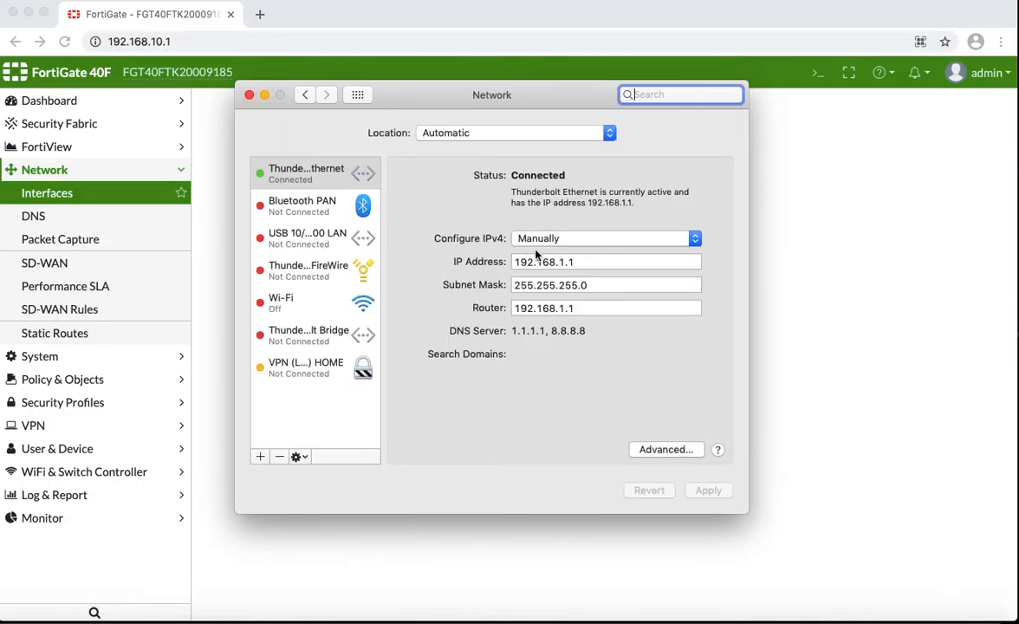
left_click(605, 238)
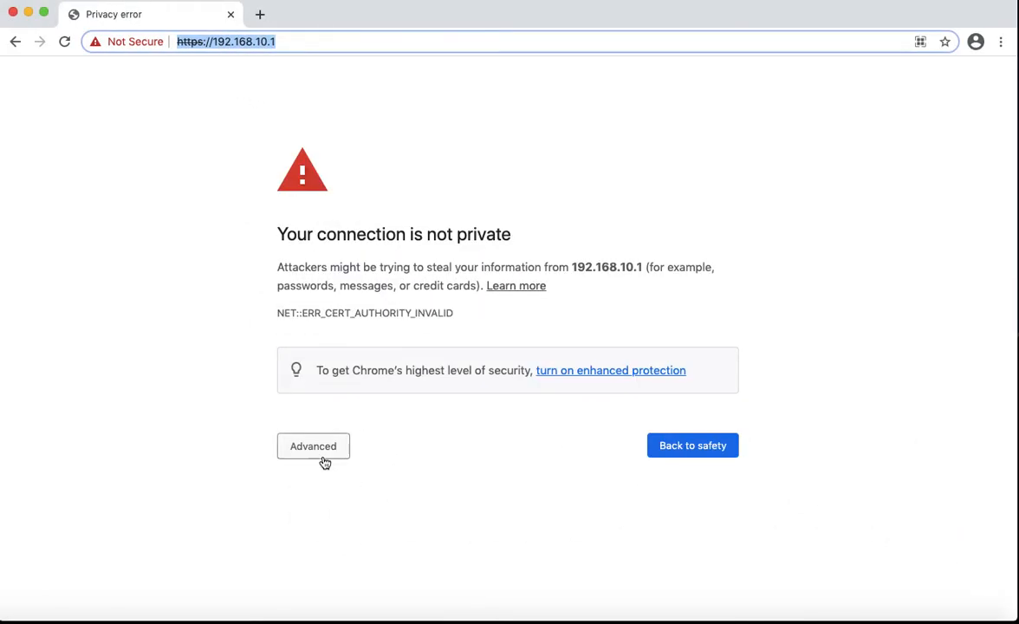
- Bypass the certificate warning and log in as admin at 192.168.10.1
left_click(312, 445)
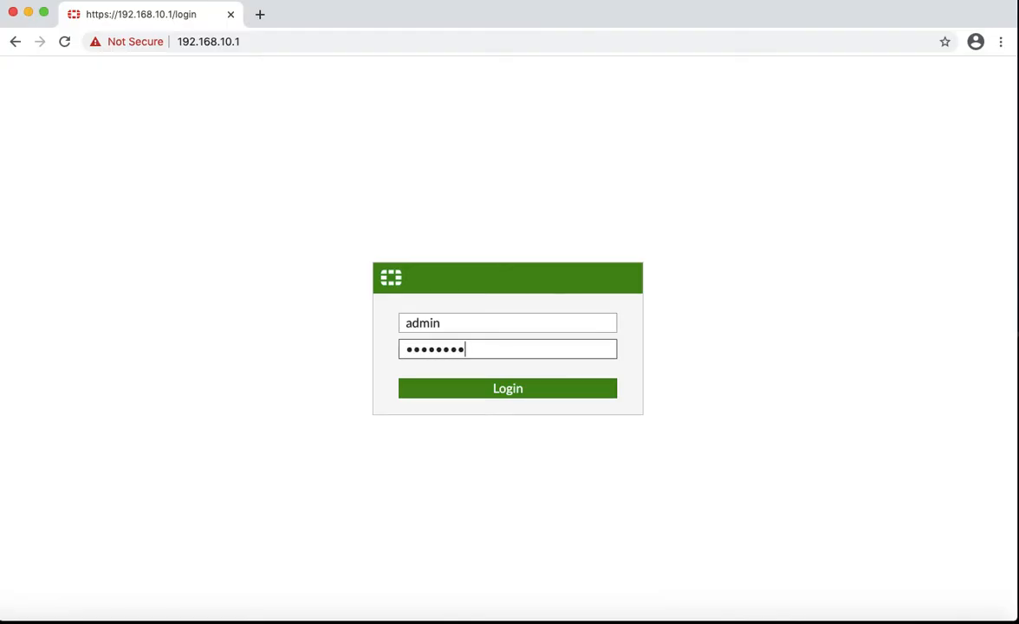
left_click(506, 388)
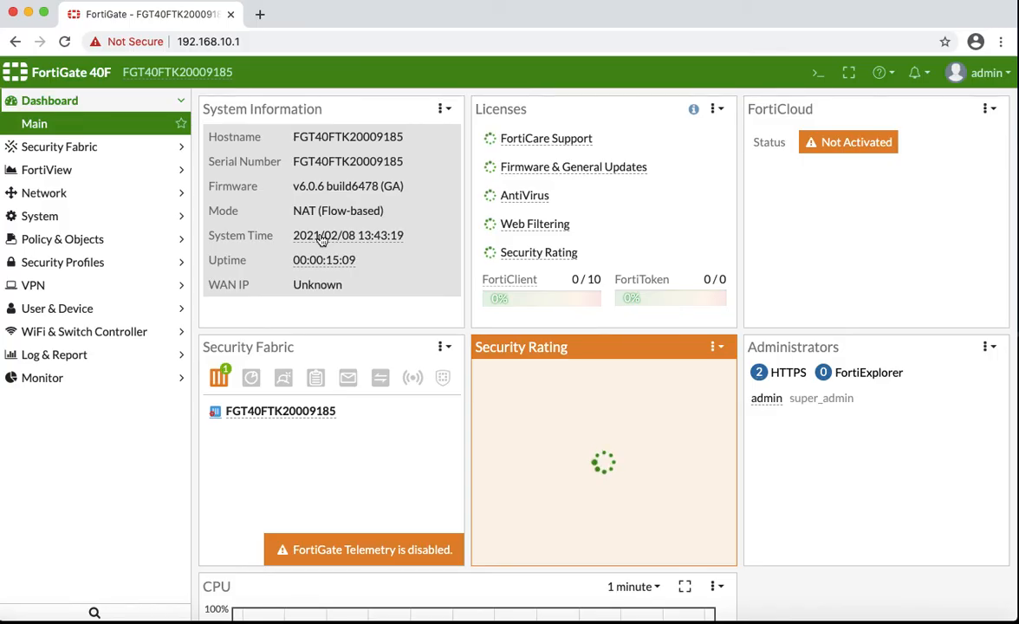
mouse_move(45, 193)
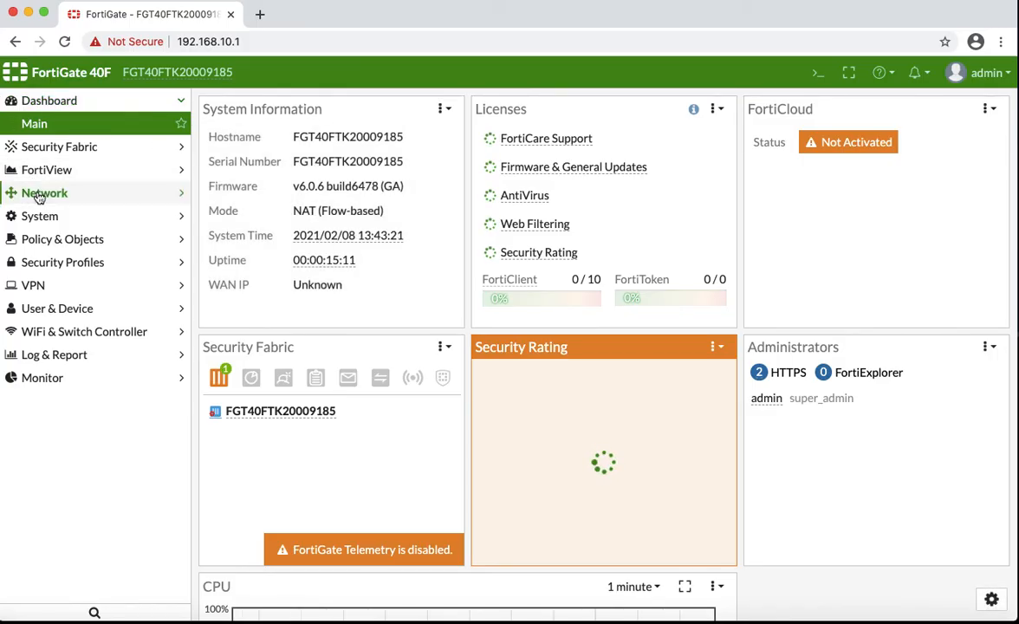
- Verify lan (LocalLanNetwork) at 192.168.10.1/255.255.255.0 in Interfaces, then start a new Chrome tab
left_click(45, 192)
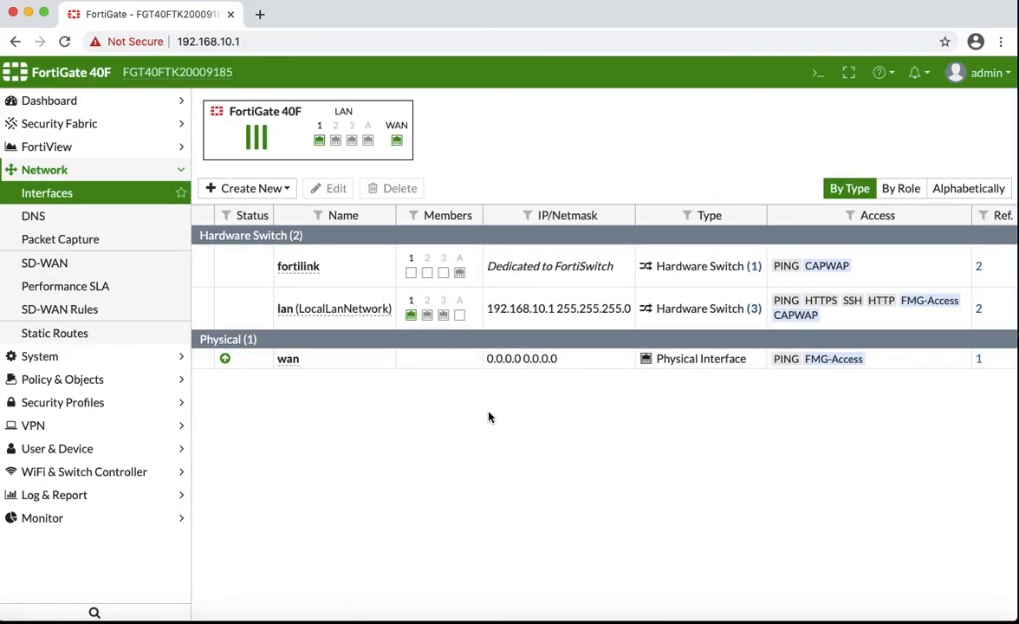
mouse_move(396, 139)
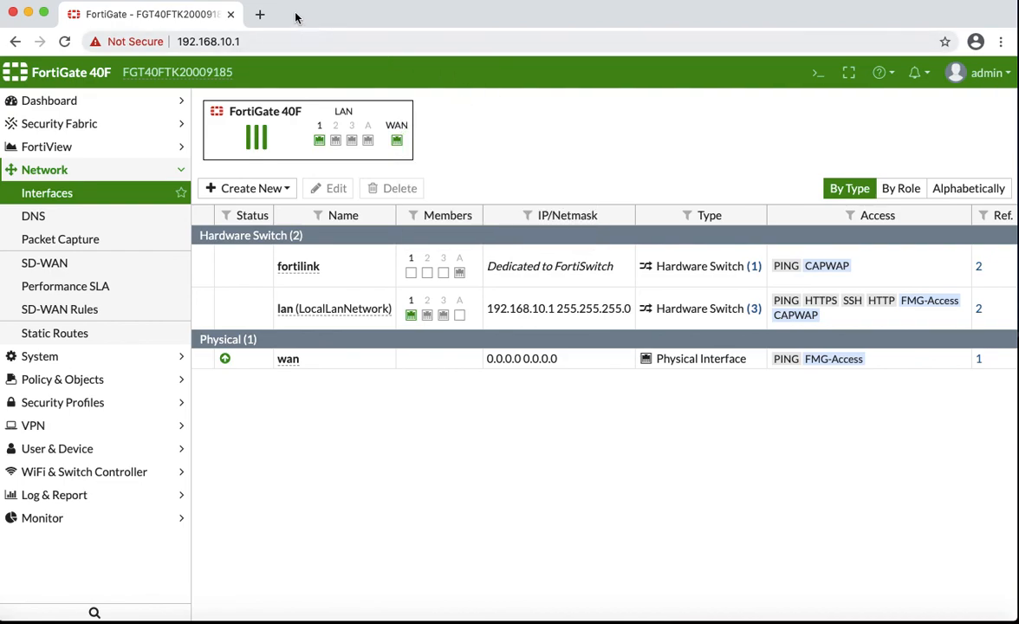
left_click(260, 14)
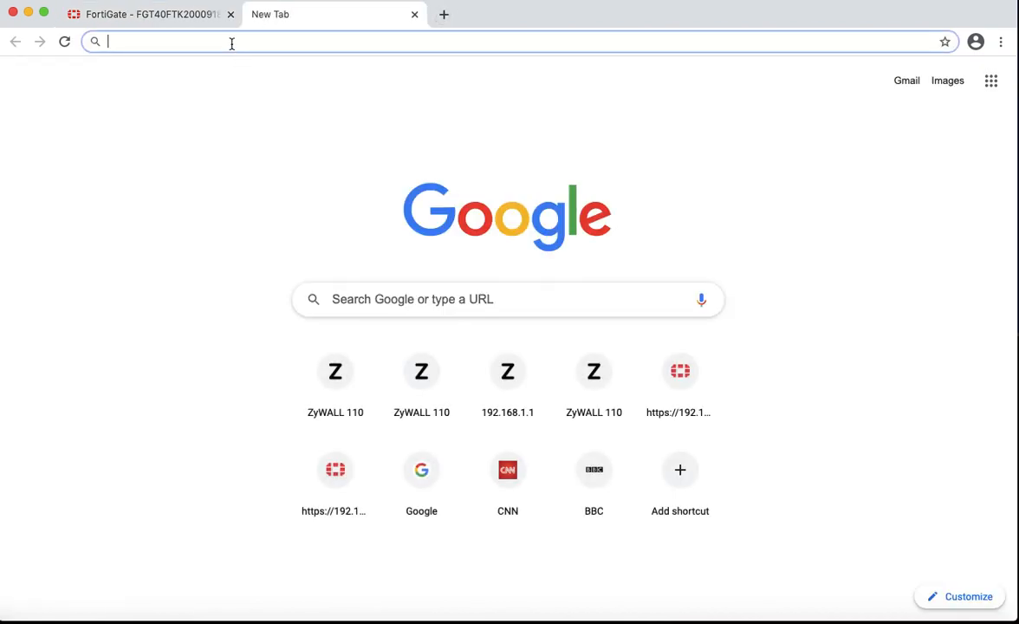